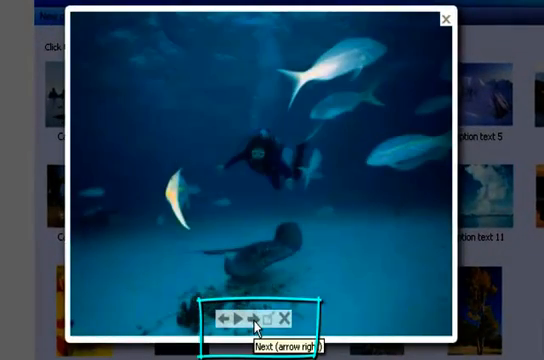
Step: Browse to the next enlarged photo in the lightbox, then close the preview
left_click(254, 316)
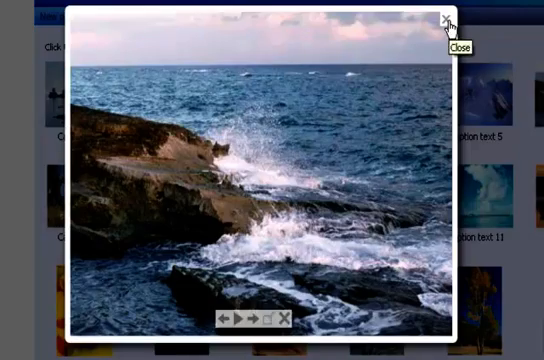
left_click(440, 20)
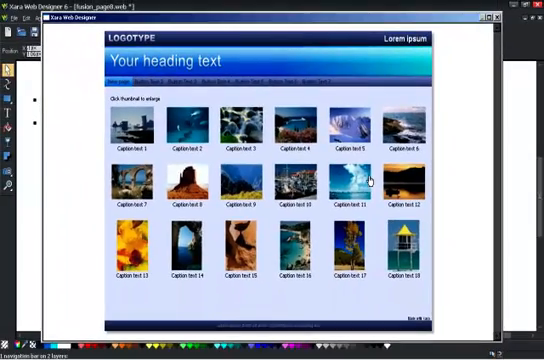
mouse_move(450, 48)
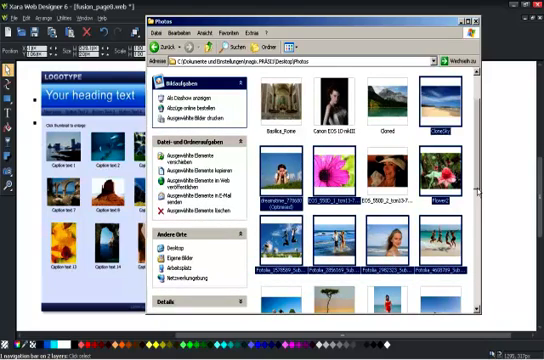
Step: Scroll through the photo folder to reach the new photos for the gallery thumbnails
scroll("down", 3)
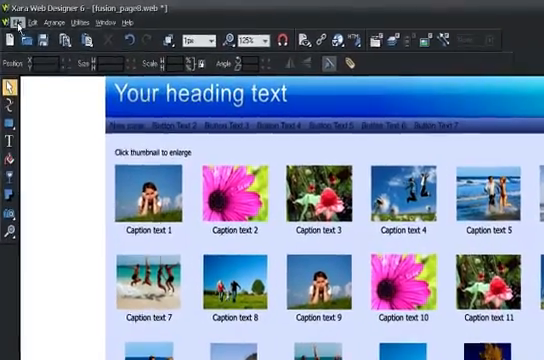
Step: Save the gallery document under the new name fusion_page8 via Save As
left_click(12, 18)
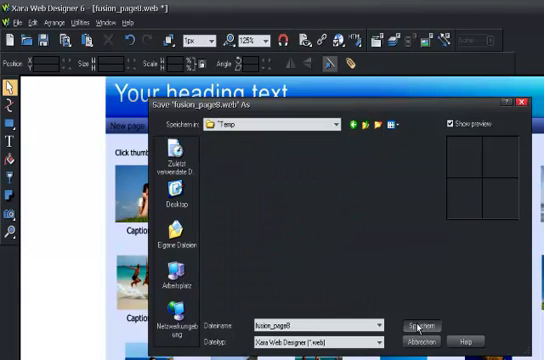
left_click(30, 20)
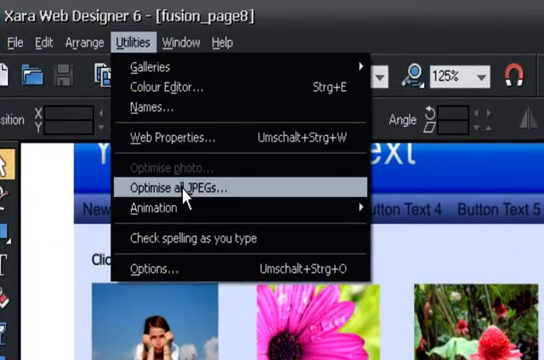
Step: Run Optimise all JPEGs on the gallery document and dismiss the result message
left_click(186, 188)
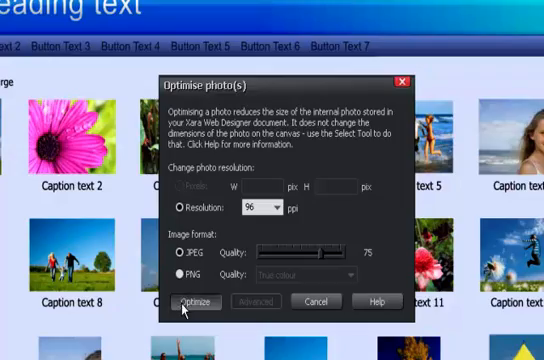
left_click(196, 302)
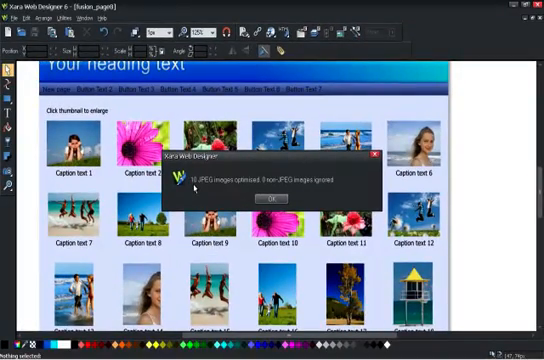
left_click(272, 198)
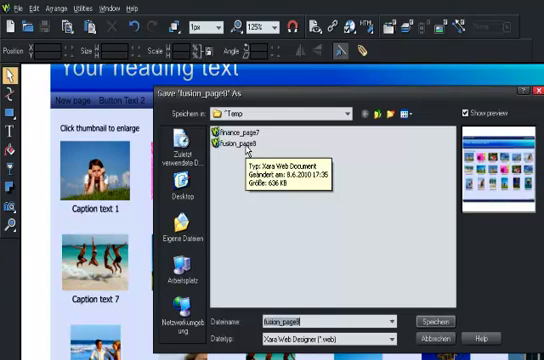
mouse_move(408, 232)
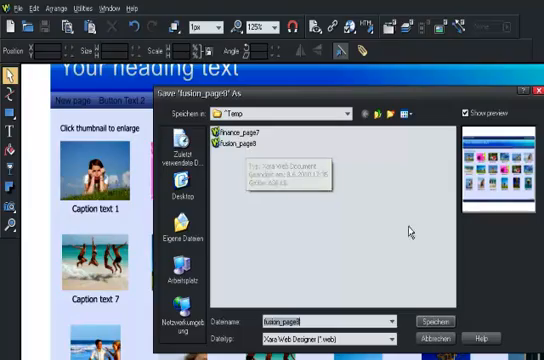